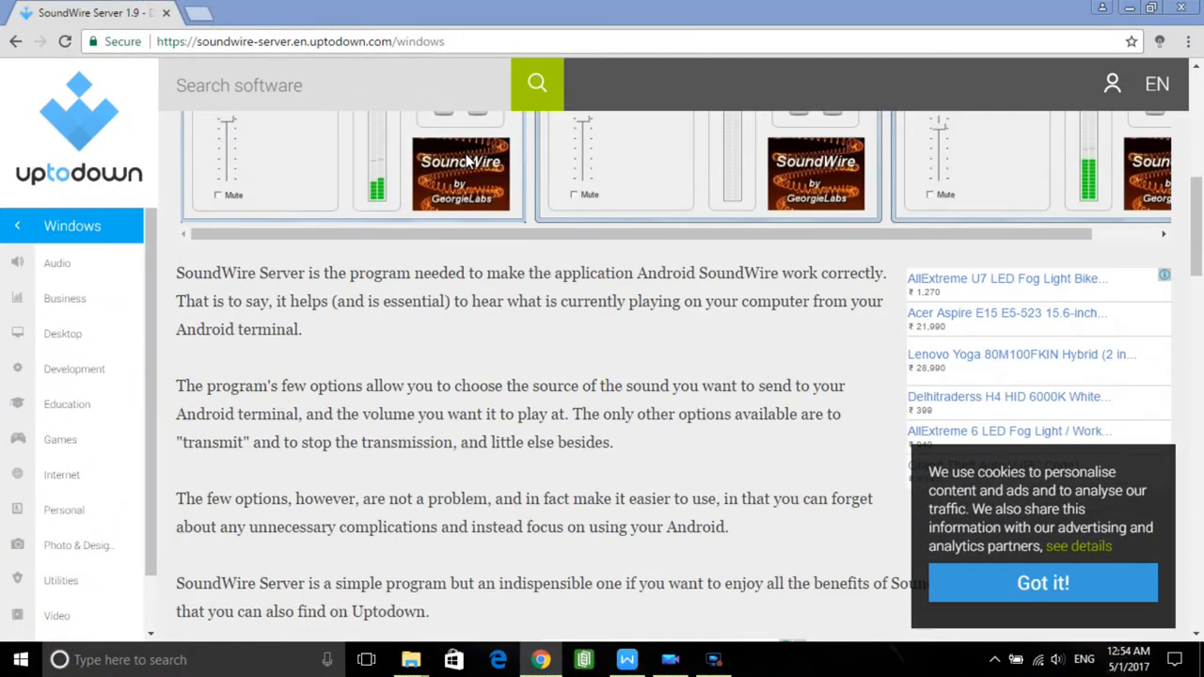
Find SoundWire (free) by GeorgieLabs in the Play Store, install it and launch it
scroll("down", 3)
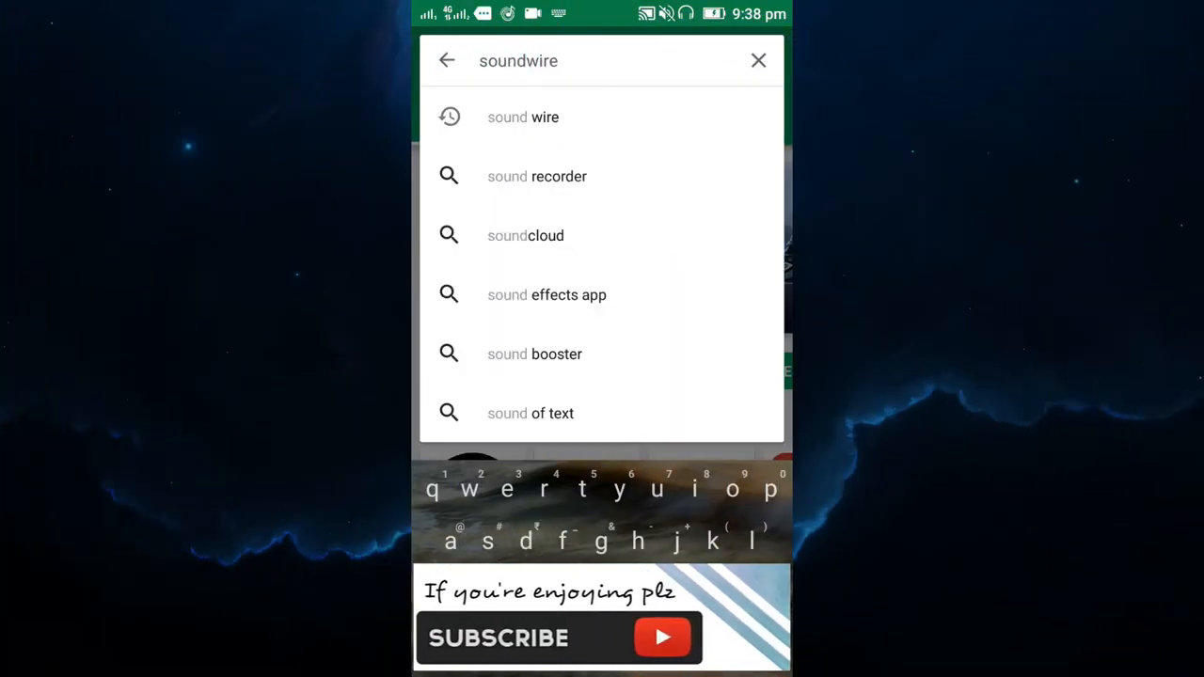
left_click(523, 117)
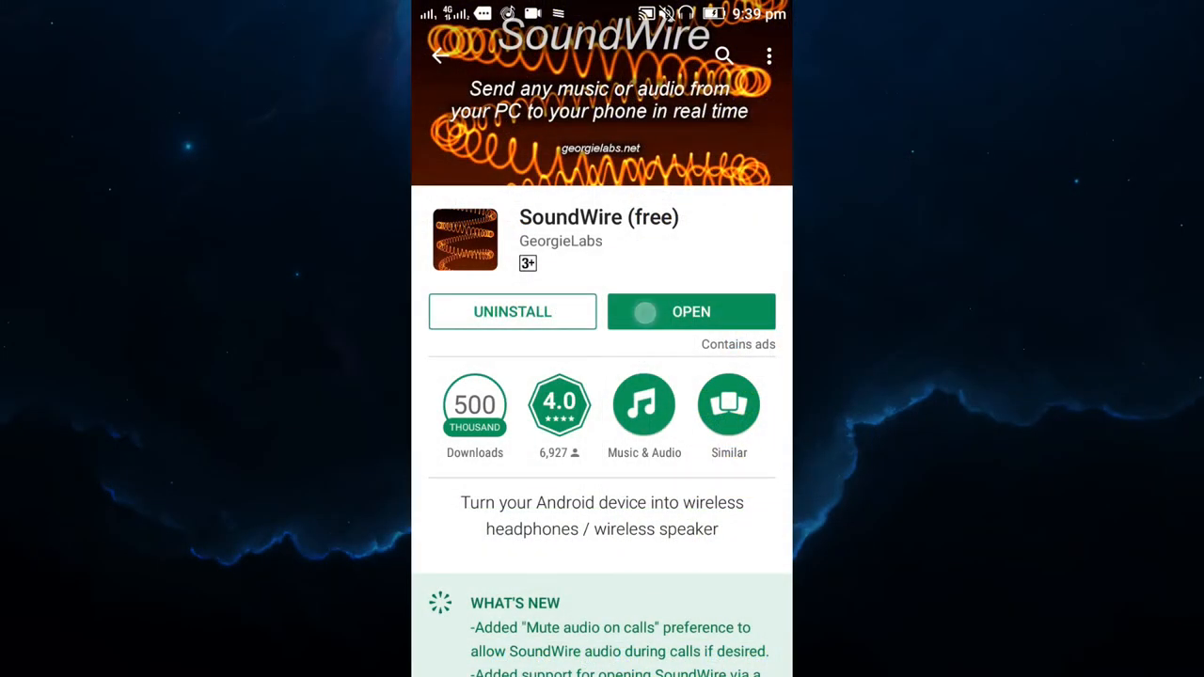
left_click(691, 312)
type("cmd")
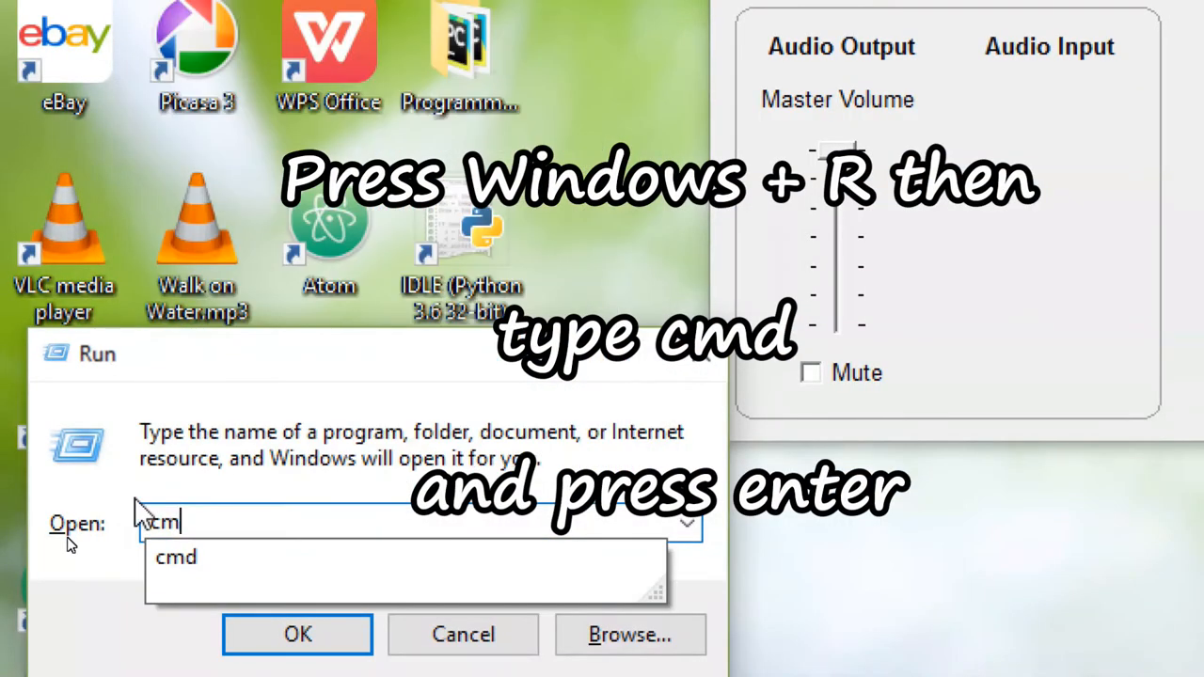
Run ipconfig in a Command Prompt to list the computer's IPv4 address
key("enter")
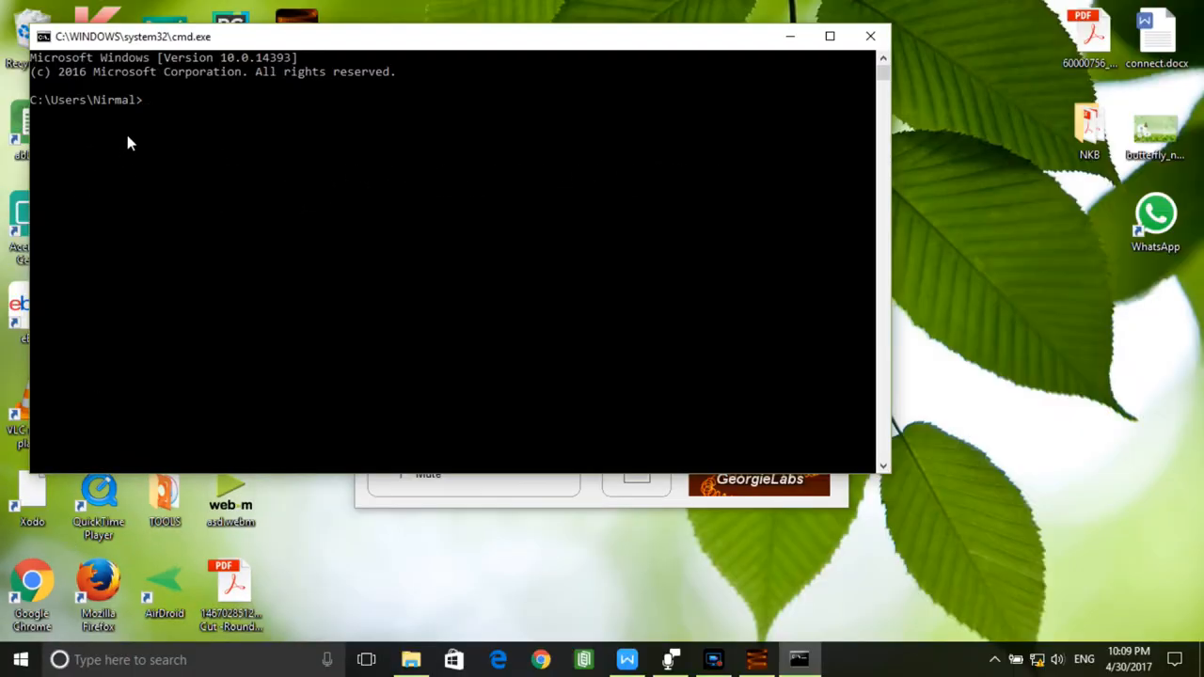
type("ipconfig")
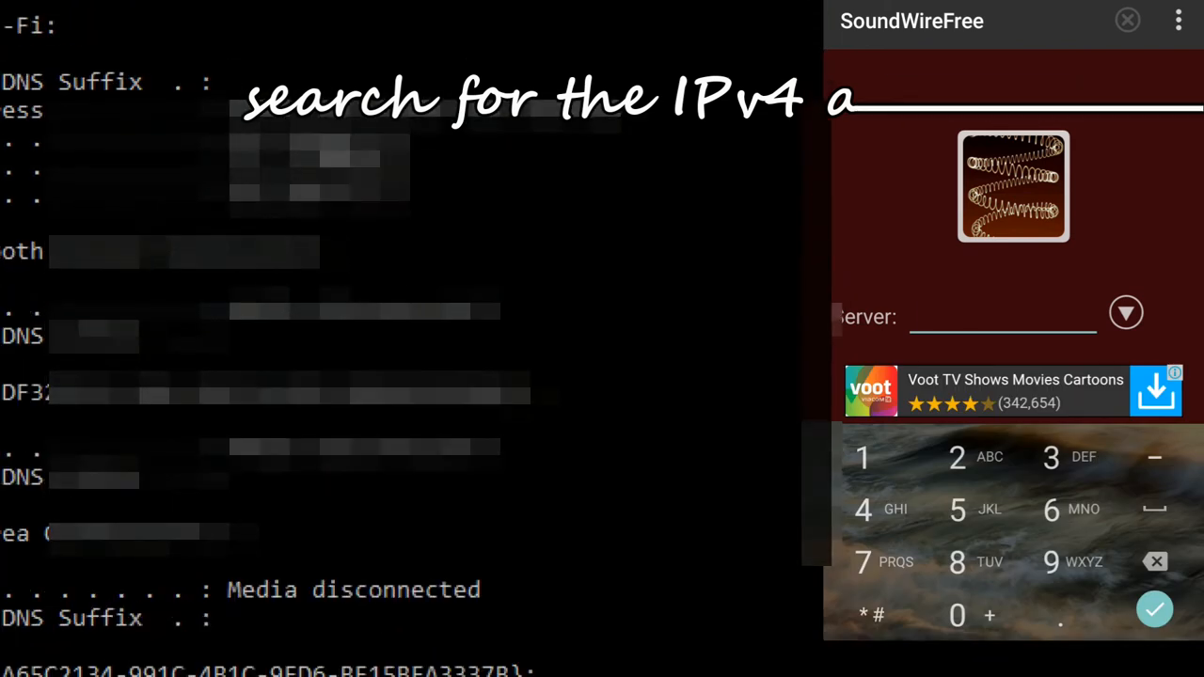
Enter server address 192.168.43.8 and connect the phone to the PC's SoundWire Server
type("192.16")
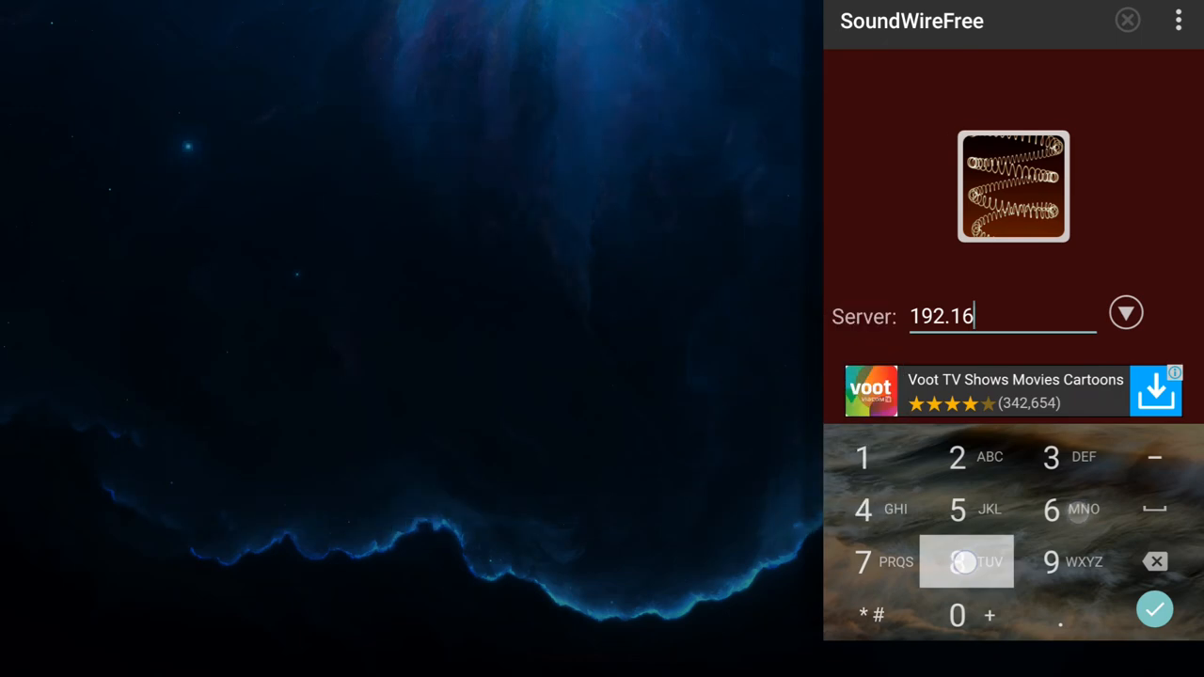
left_click(1155, 610)
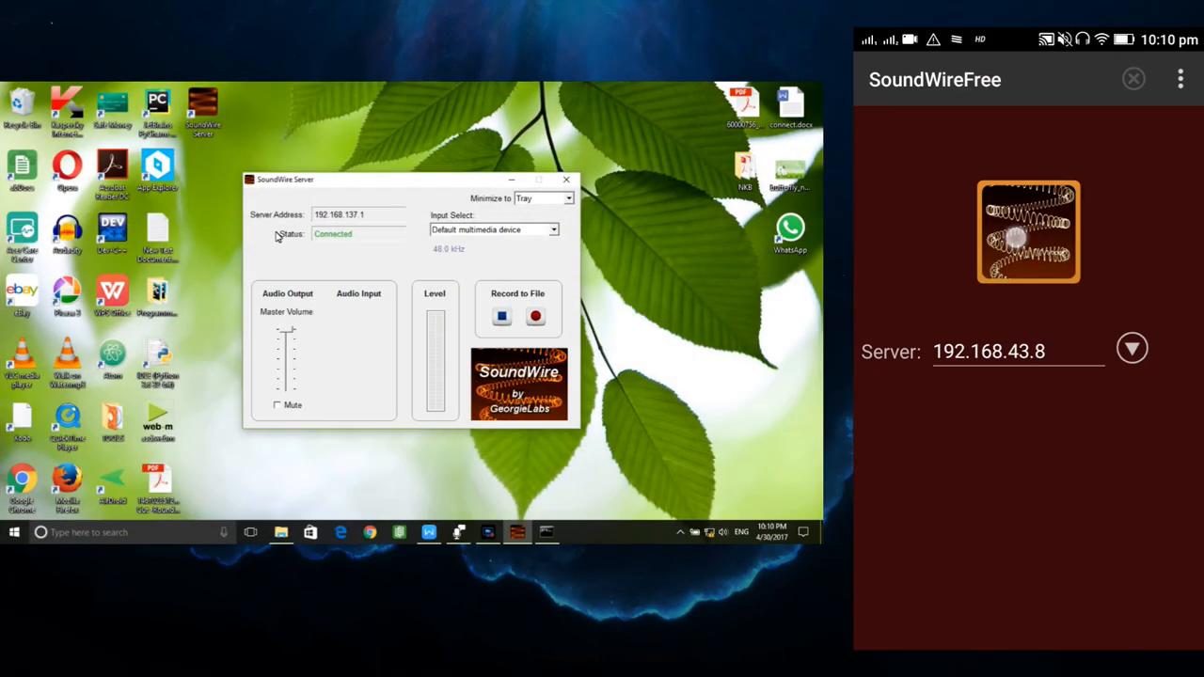